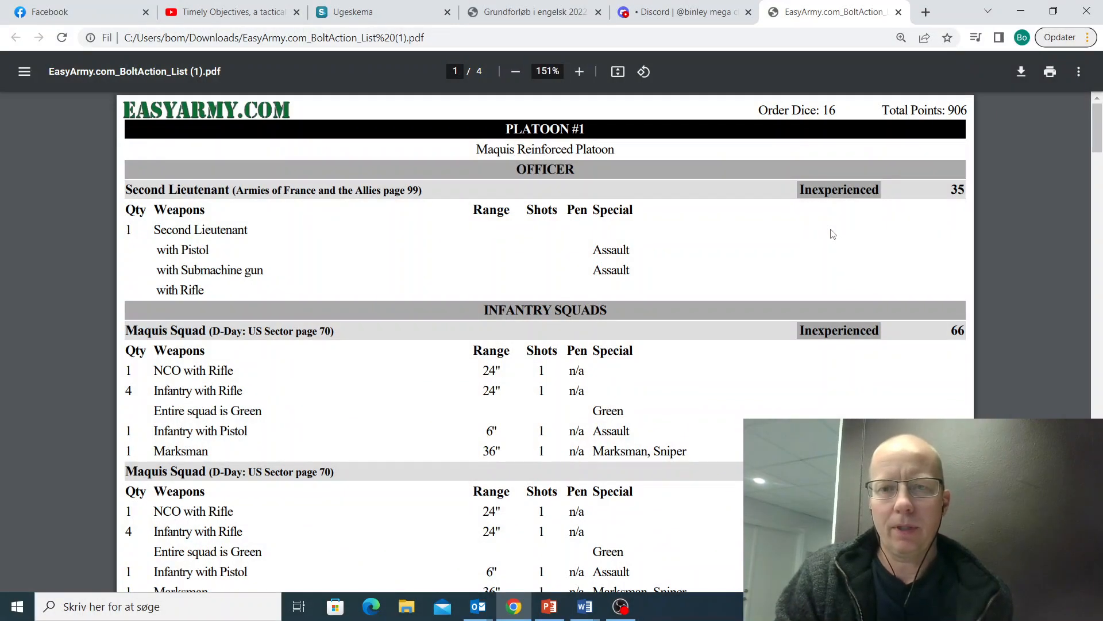
mouse_move(842, 136)
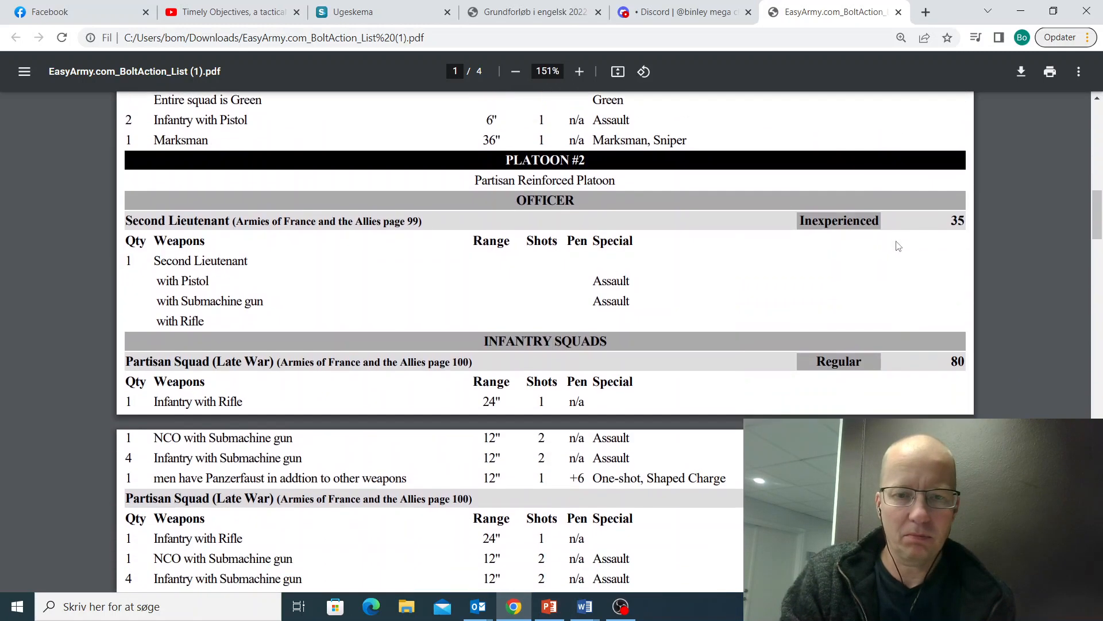
scroll("down", 3)
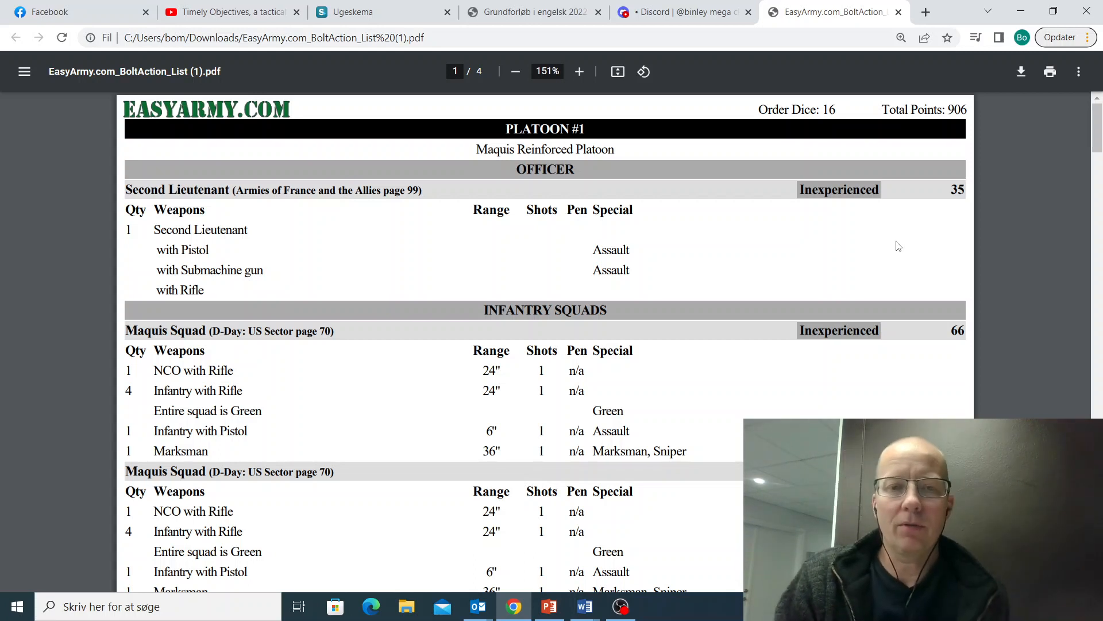
mouse_move(780, 230)
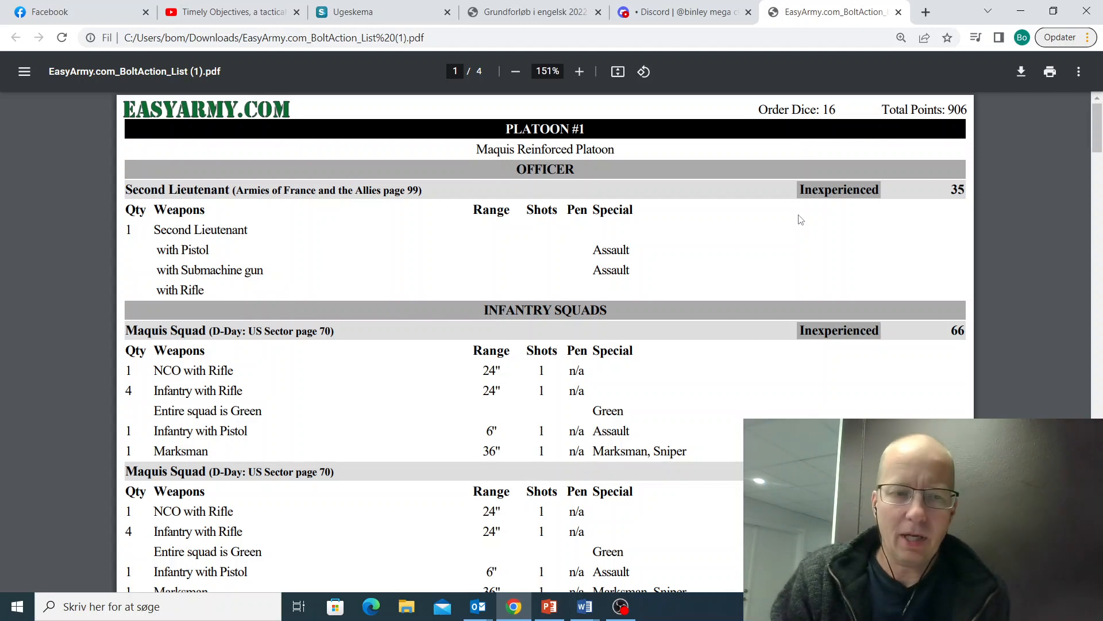
scroll("down", 3)
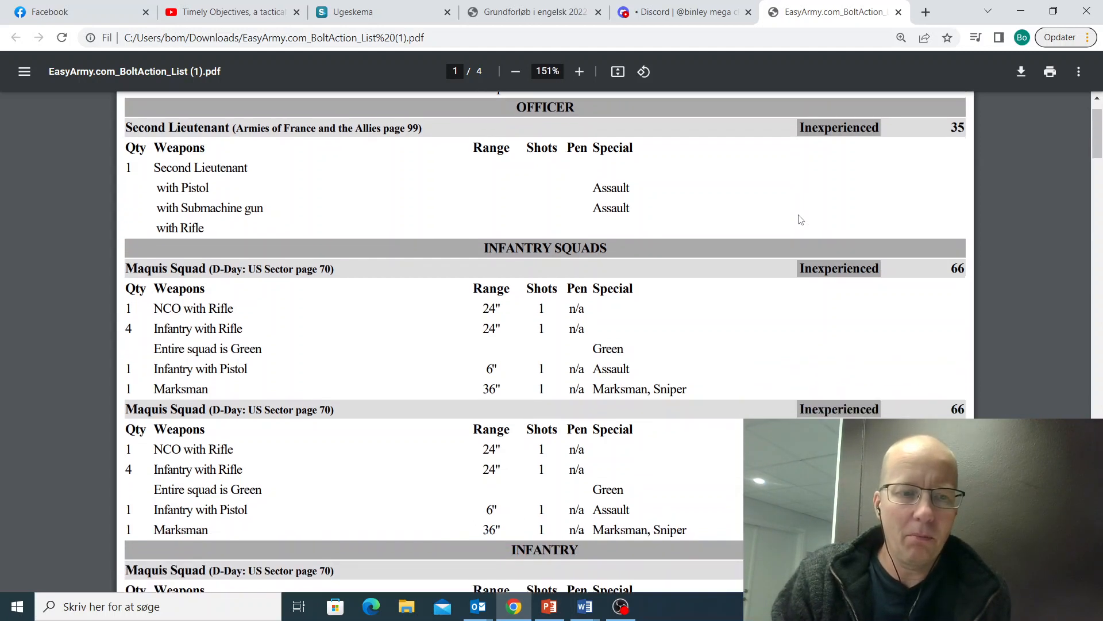
scroll("down", 3)
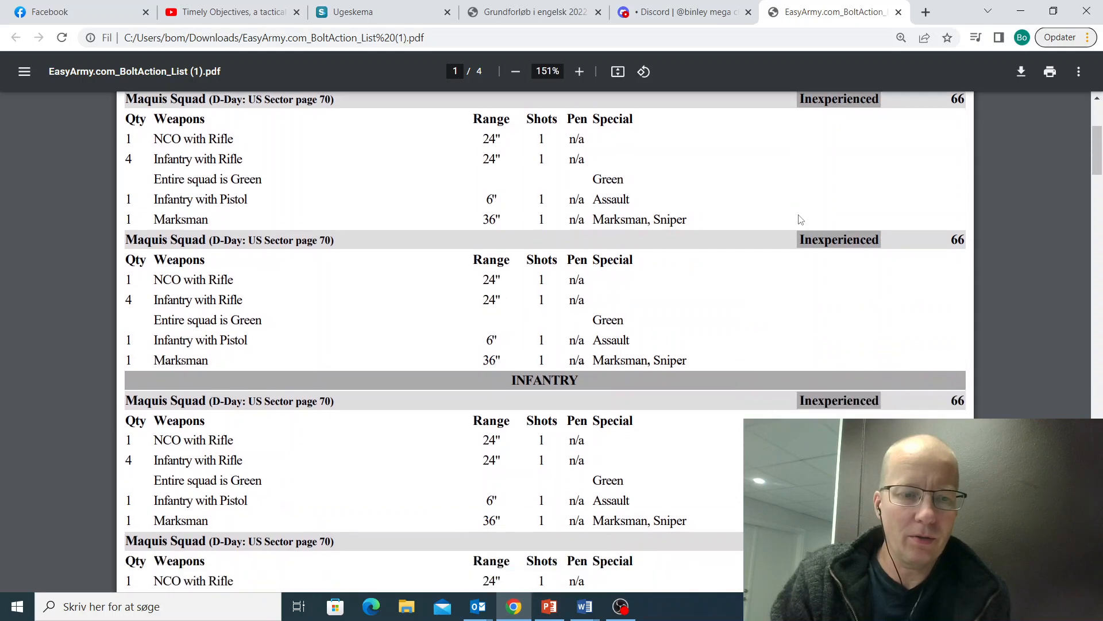
scroll("down", 3)
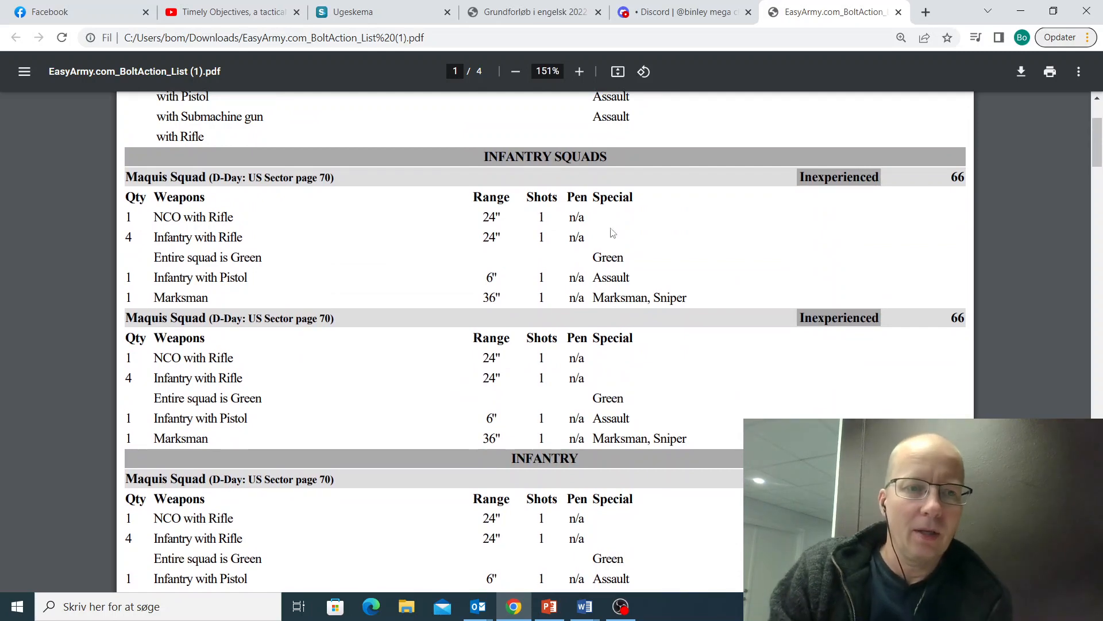
mouse_move(405, 237)
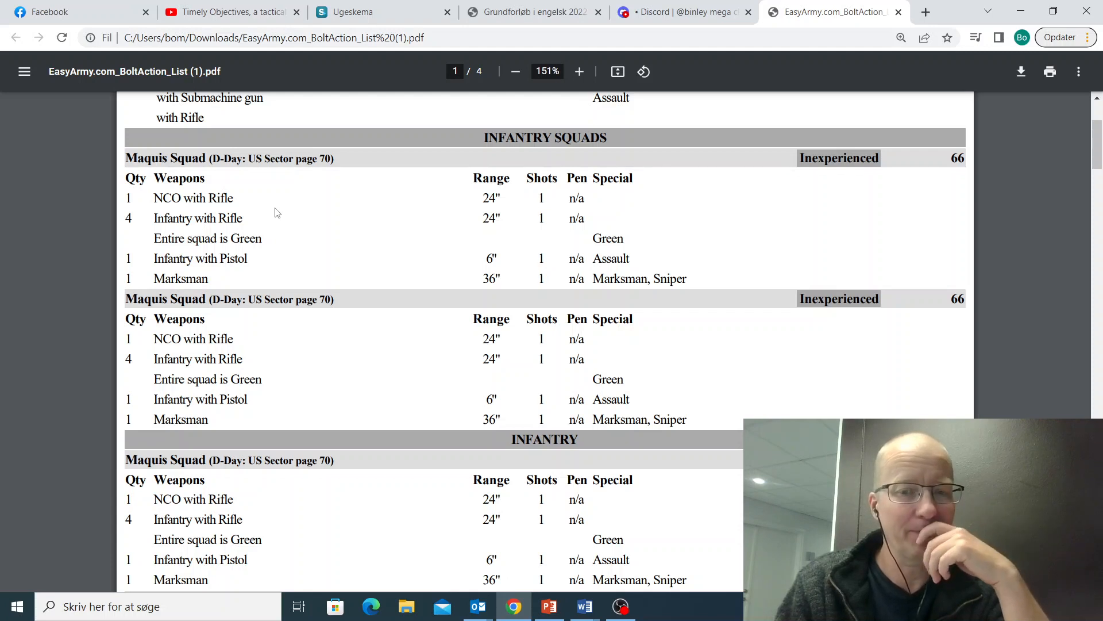
scroll("down", 3)
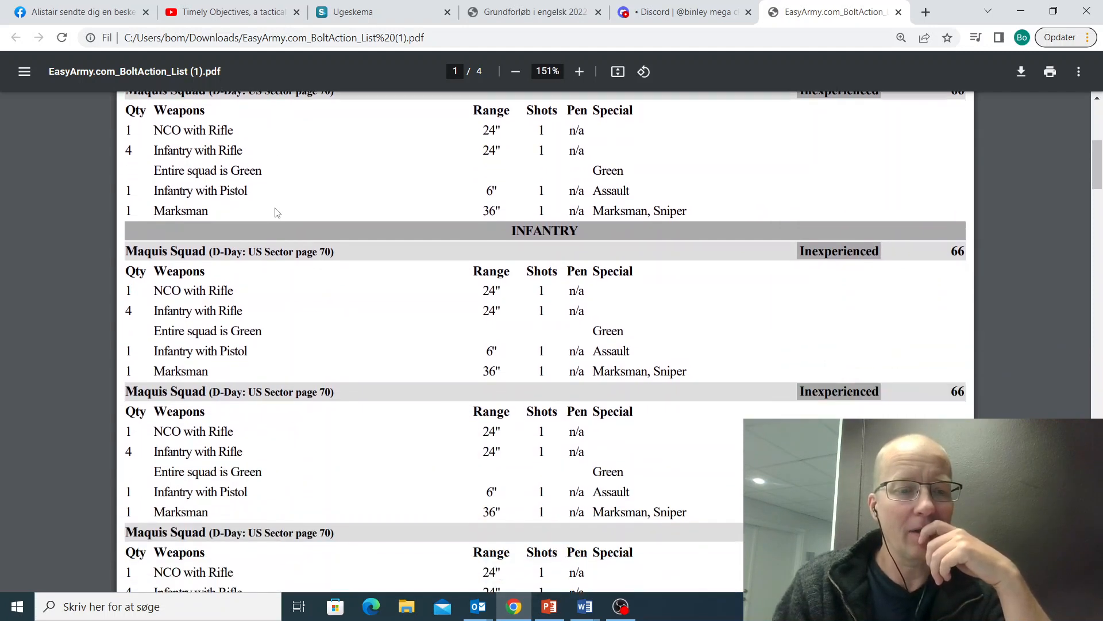
scroll("down", 3)
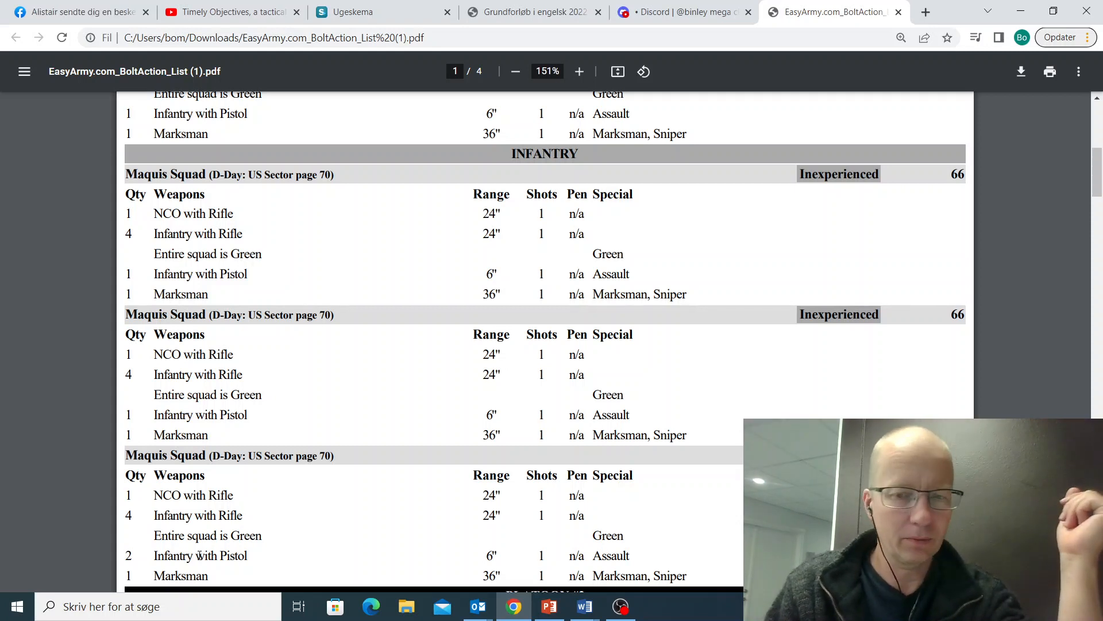
scroll("down", 3)
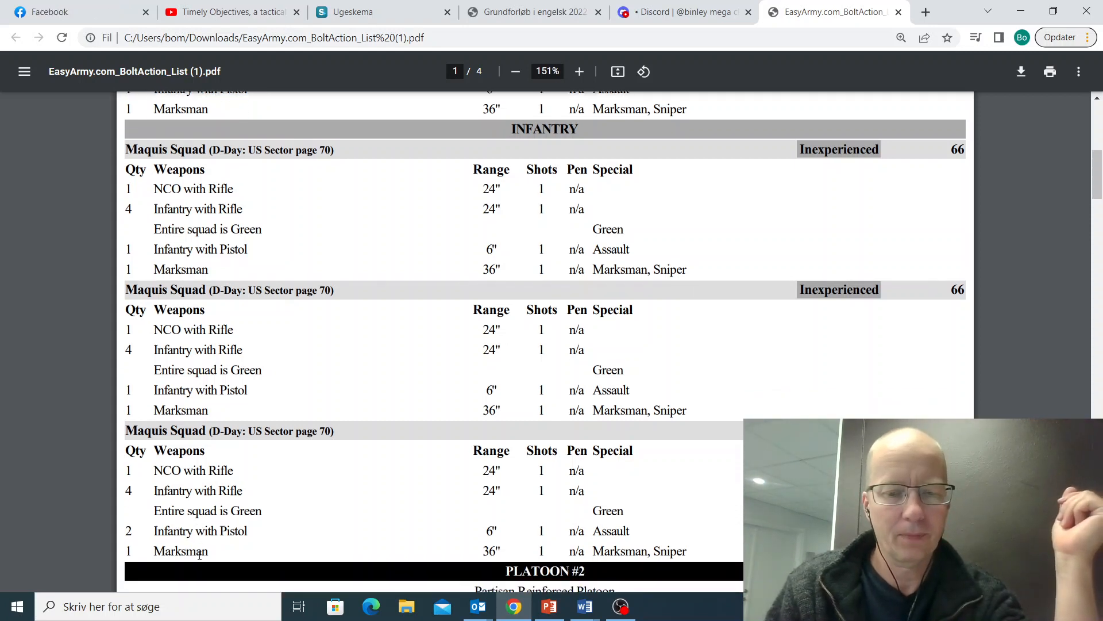
scroll("down", 3)
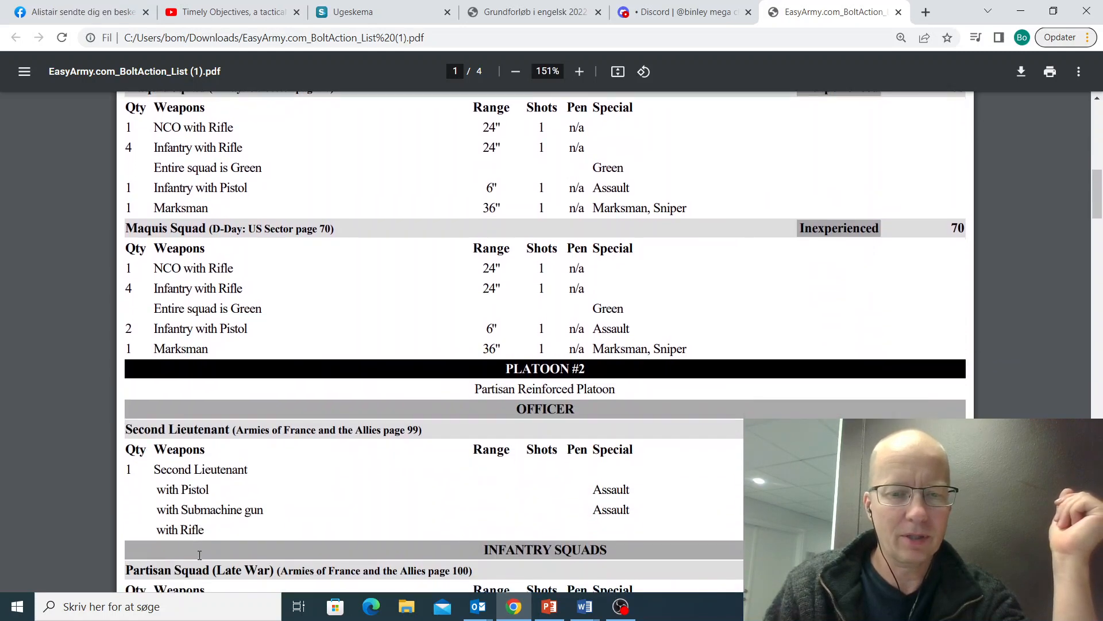
scroll("down", 3)
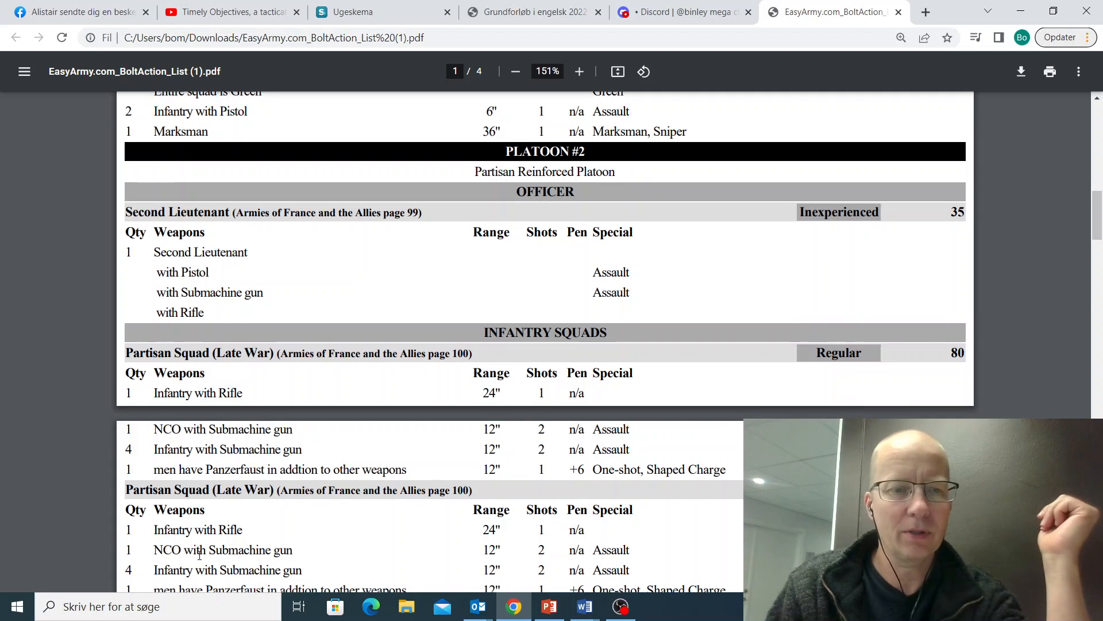
scroll("down", 3)
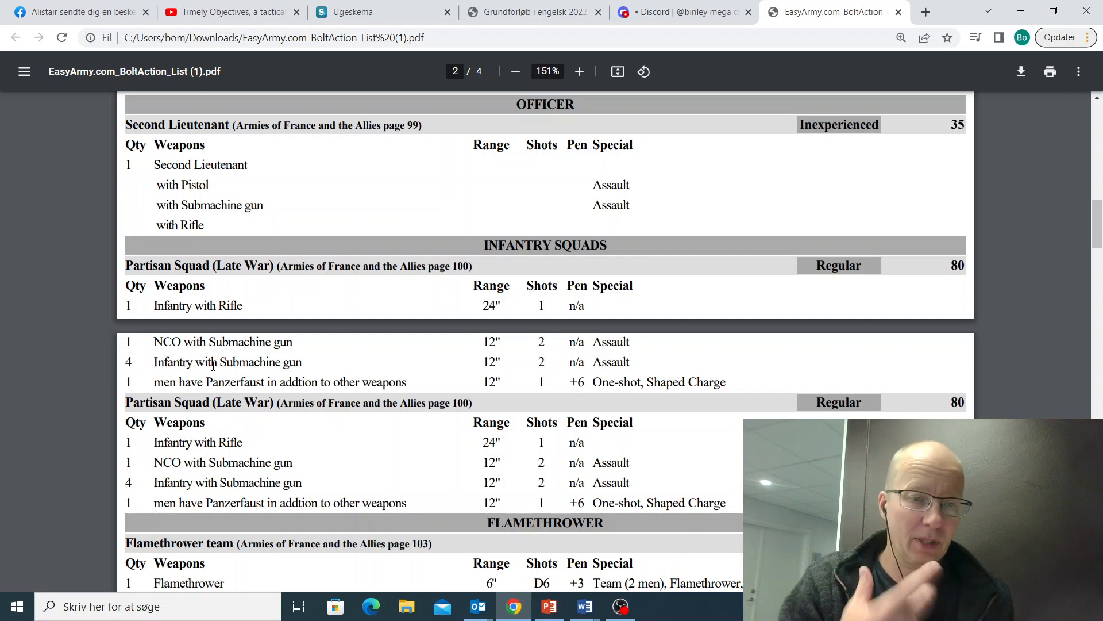
scroll("down", 3)
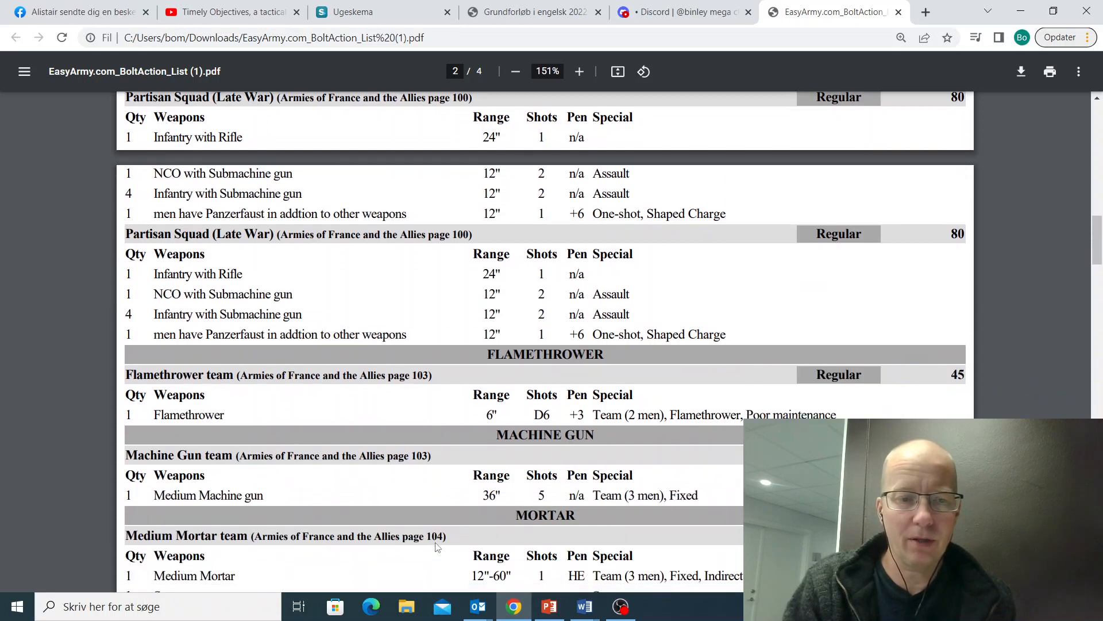
scroll("down", 3)
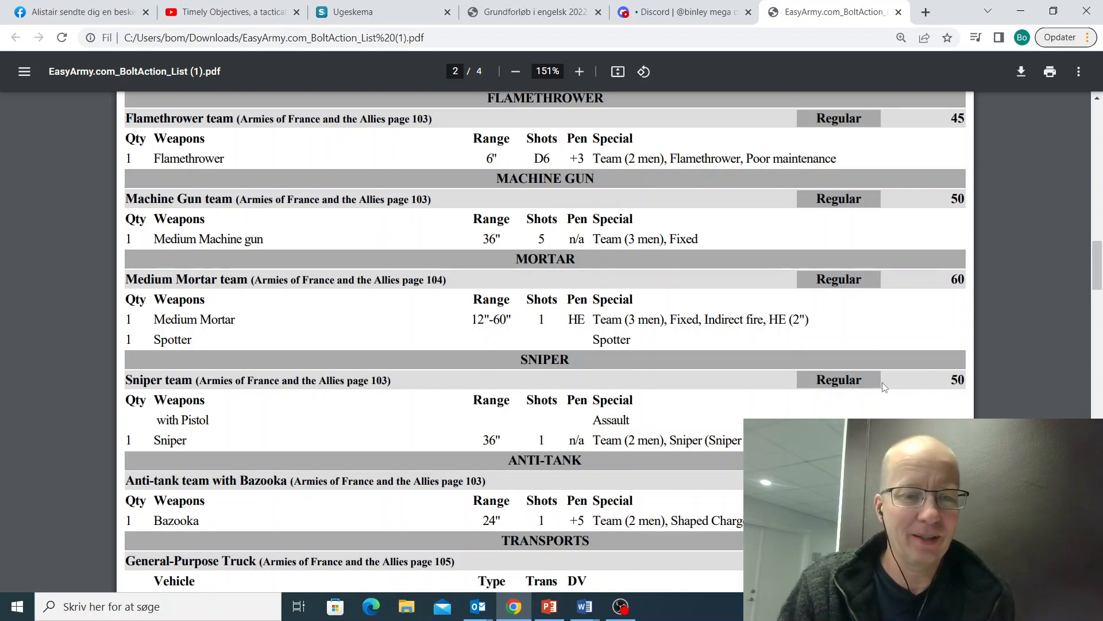
scroll("down", 3)
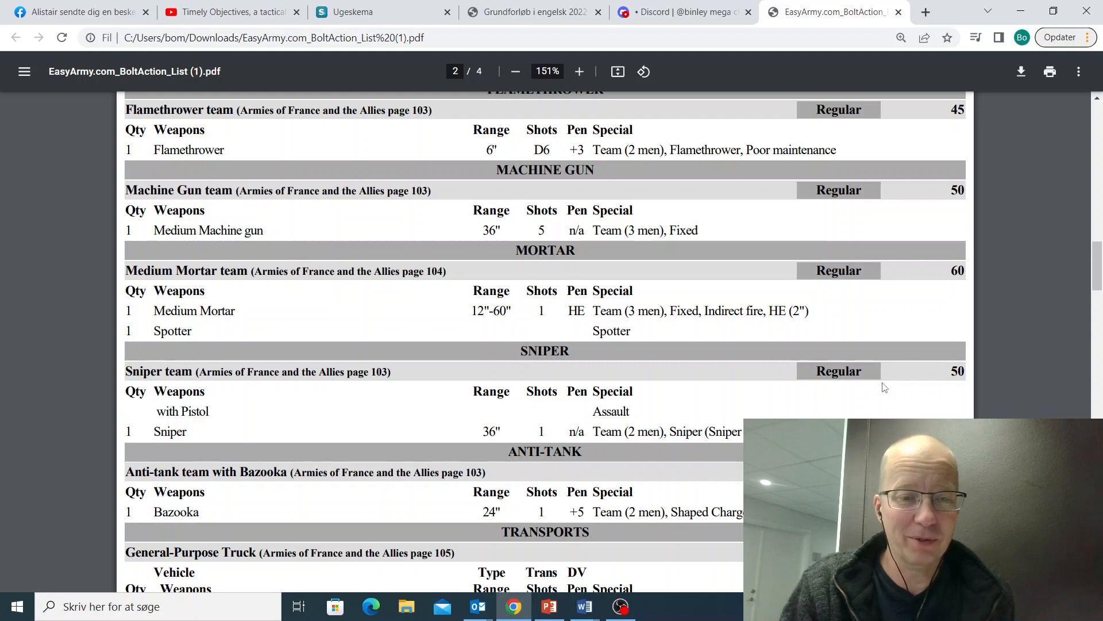
scroll("down", 3)
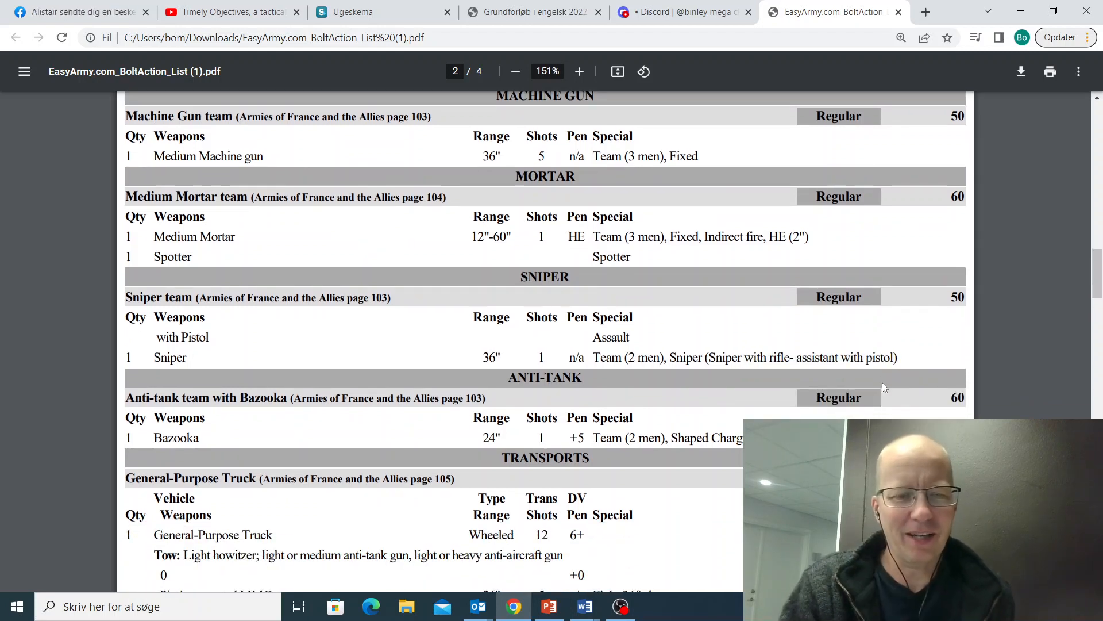
scroll("down", 3)
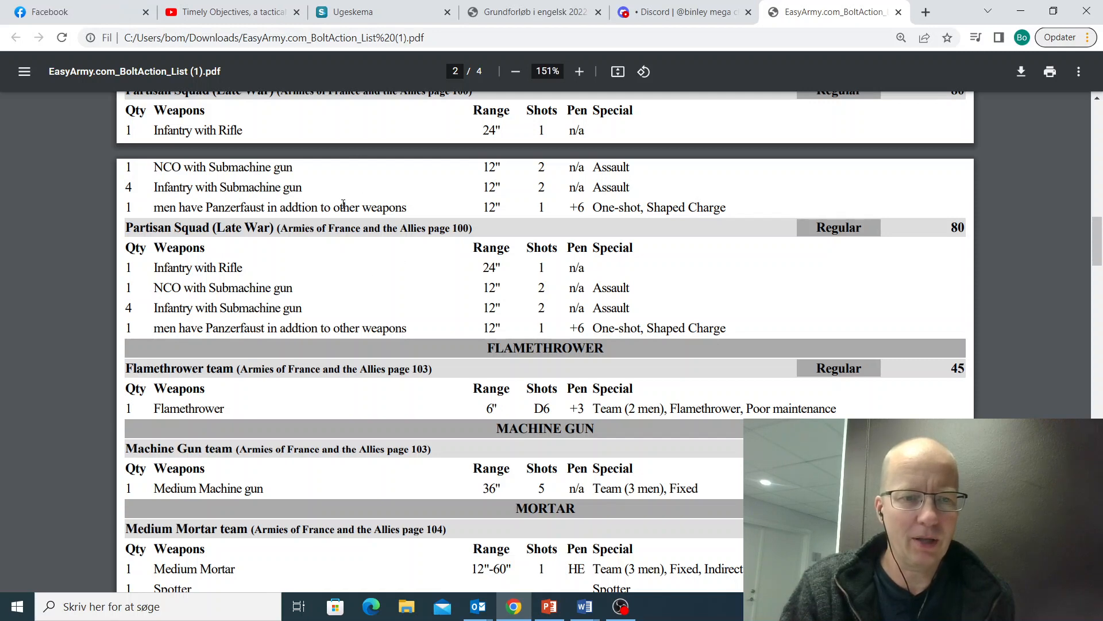
scroll("down", 3)
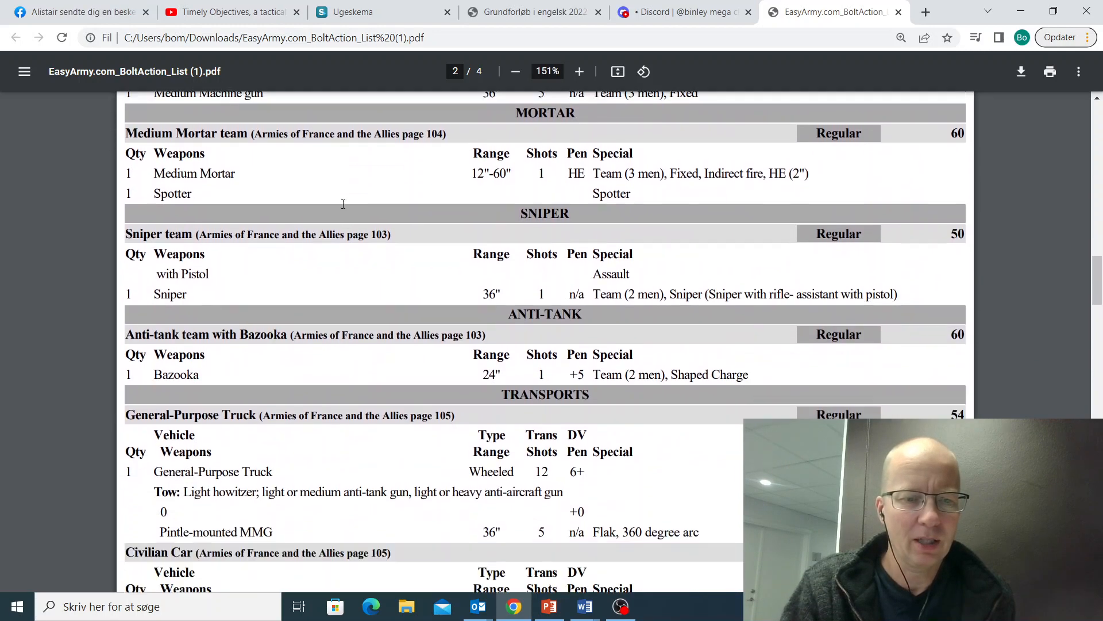
scroll("down", 3)
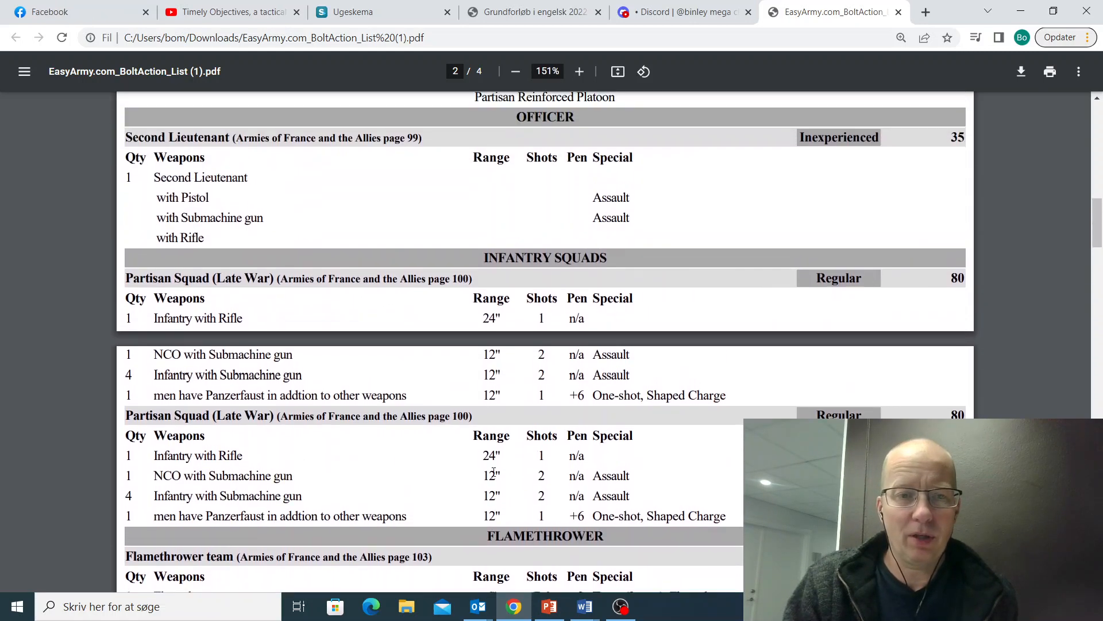
scroll("up", 3)
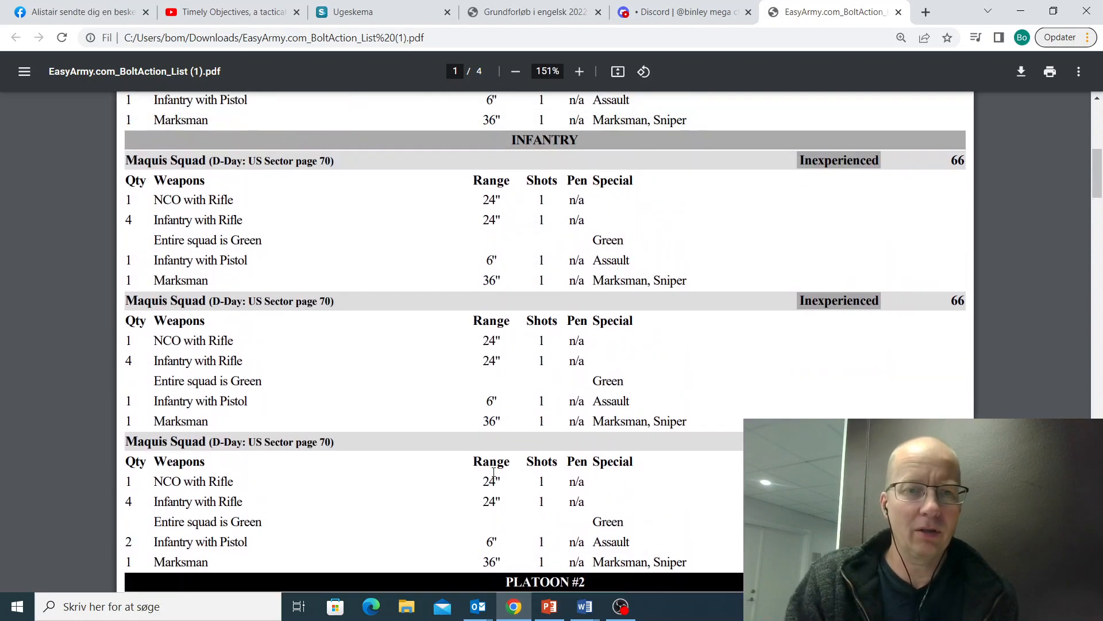
scroll("down", 3)
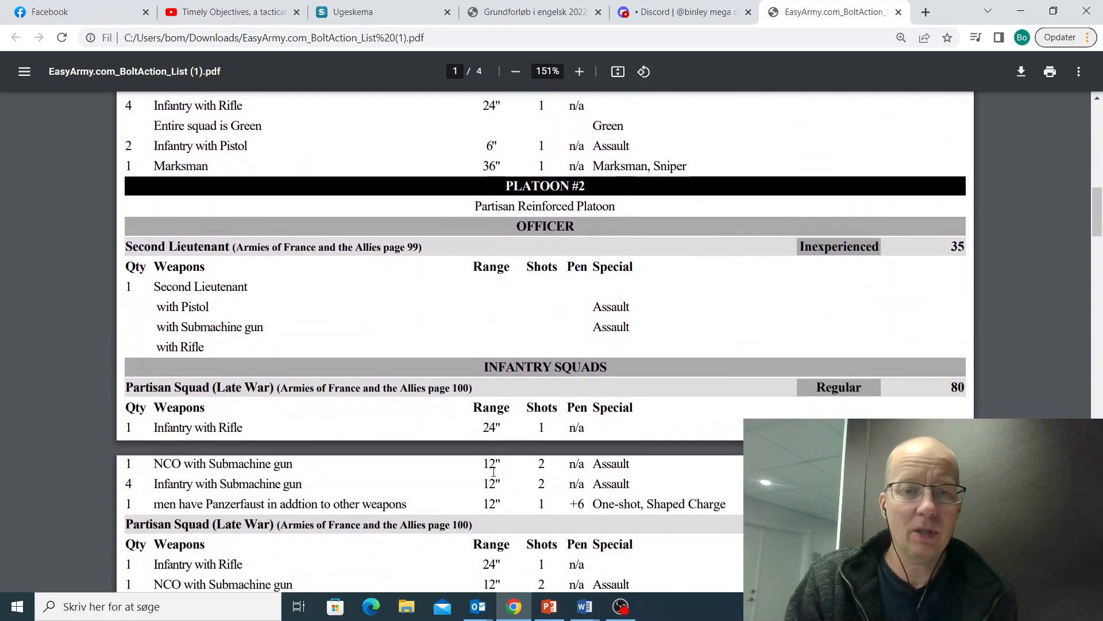
scroll("down", 3)
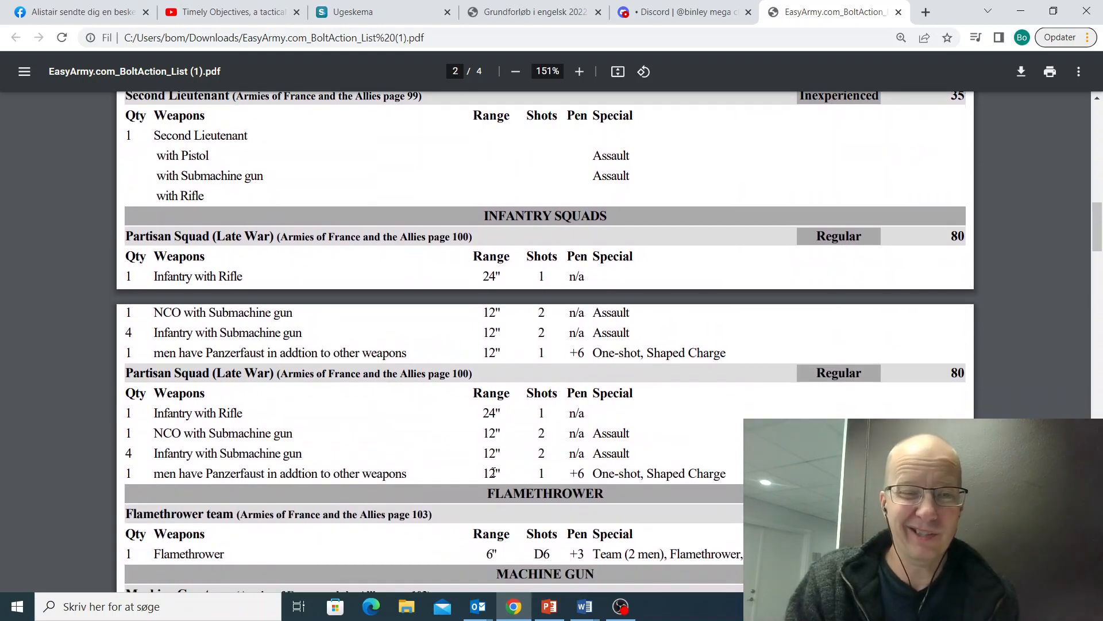
scroll("down", 3)
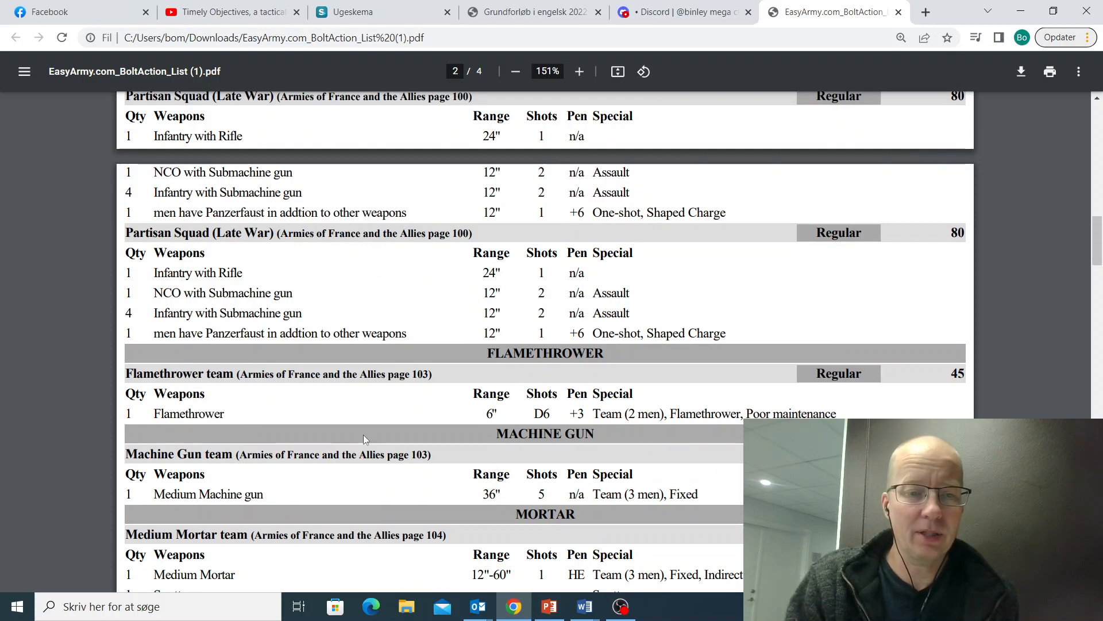
scroll("down", 3)
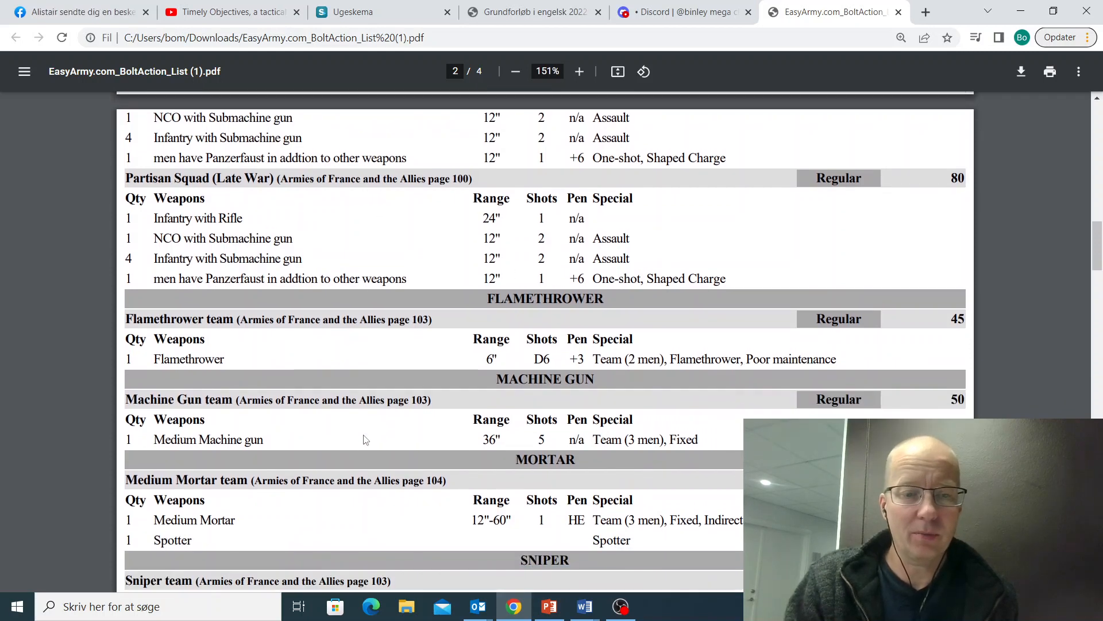
scroll("down", 3)
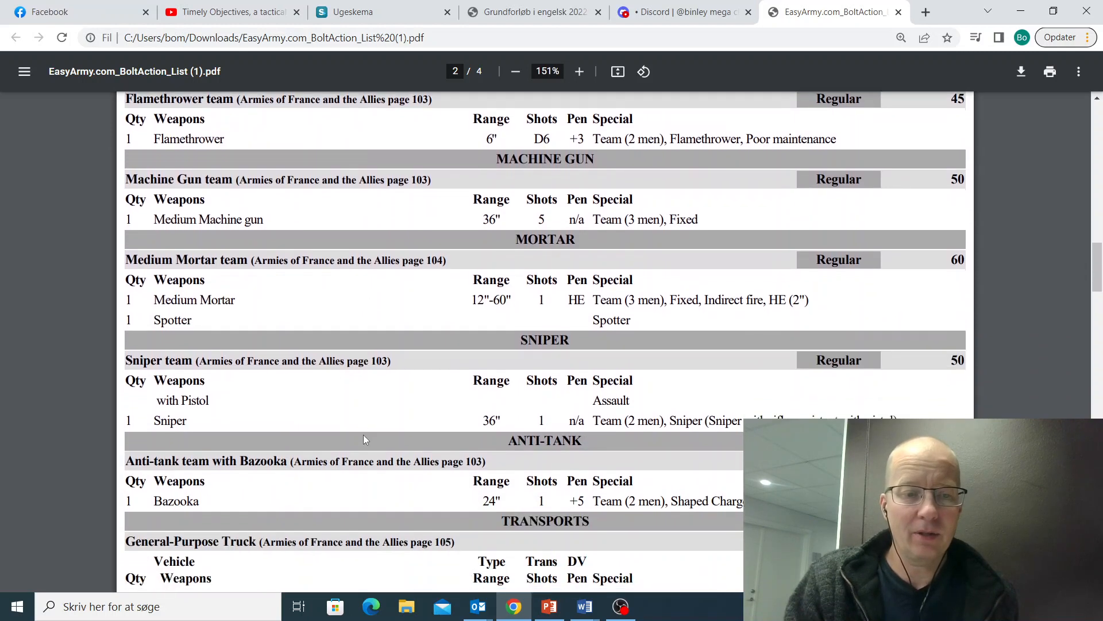
scroll("down", 3)
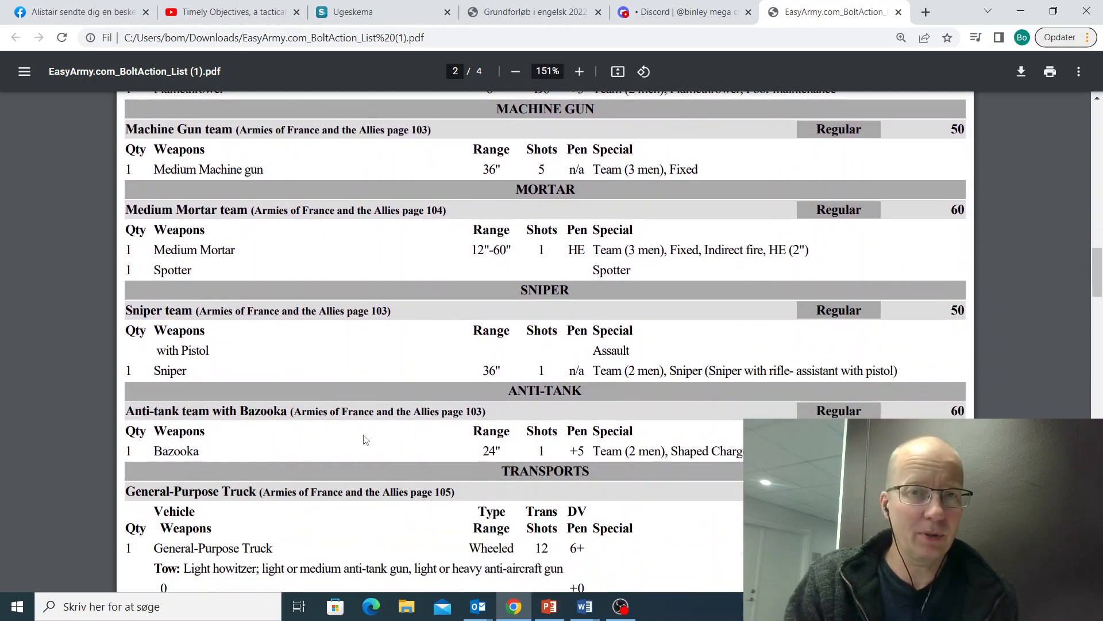